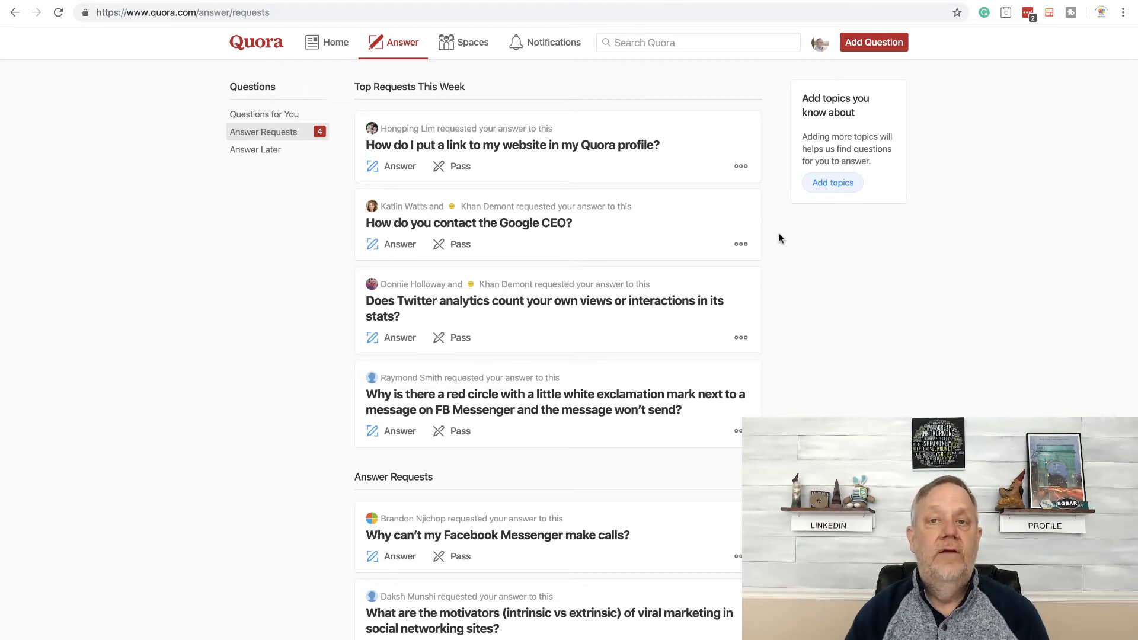
mouse_move(782, 147)
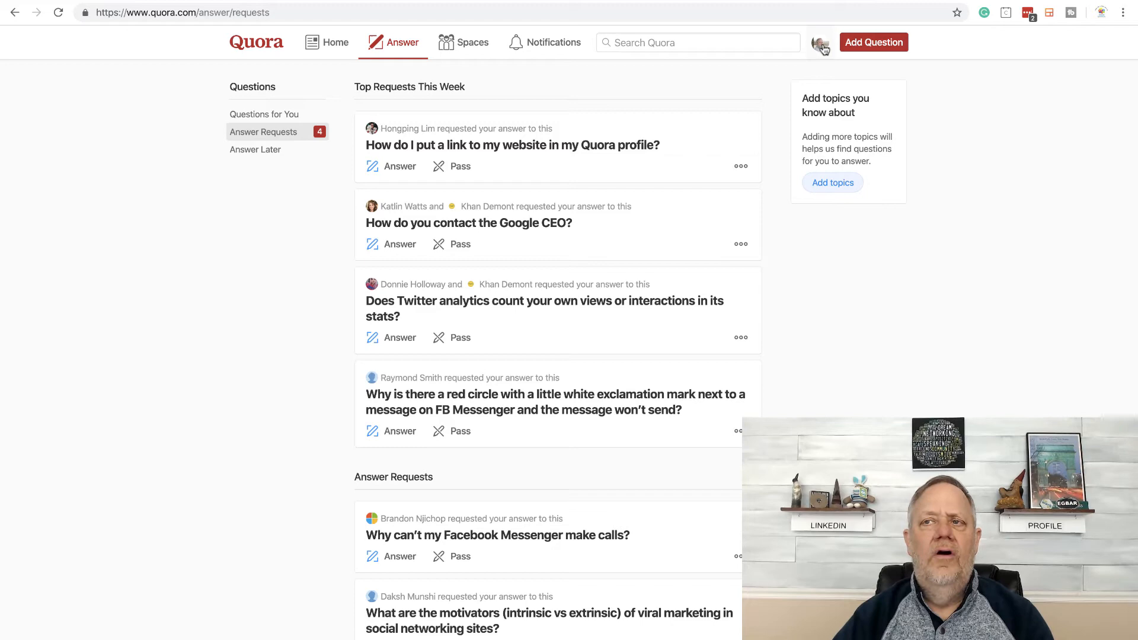
Step: Go from the answer requests list to my own profile page via the avatar menu
left_click(820, 43)
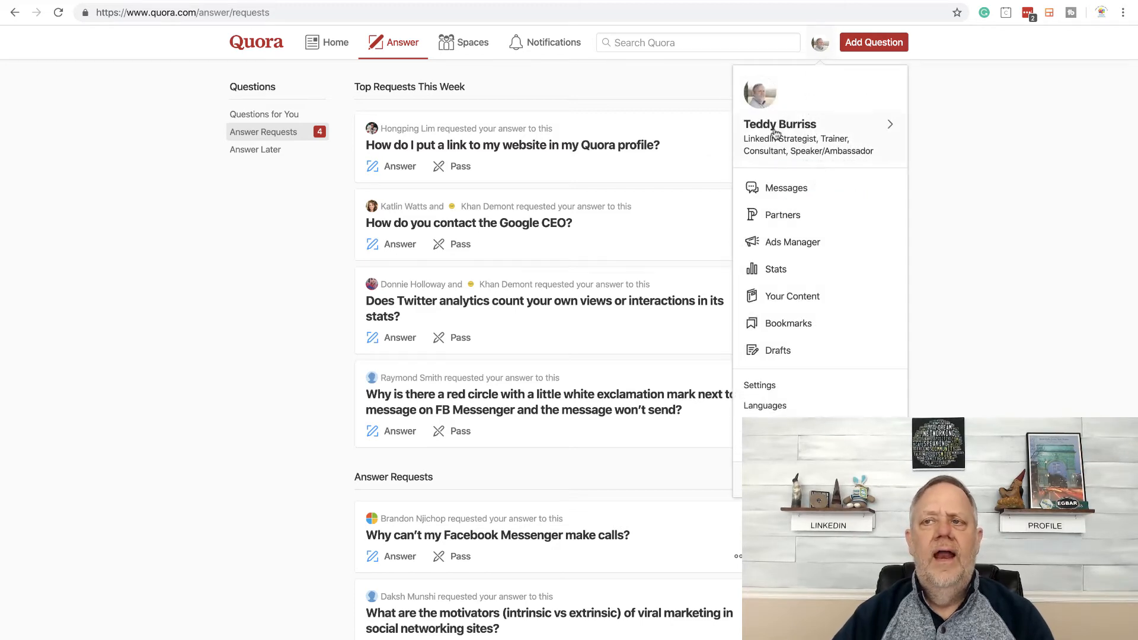
left_click(780, 125)
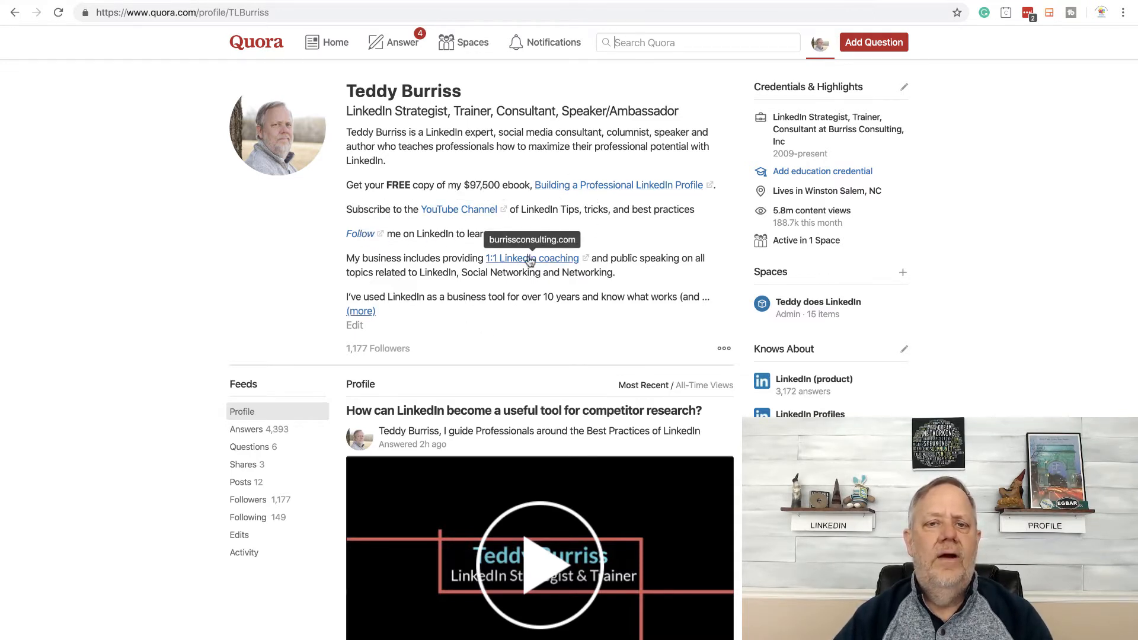
Step: Edit the bio and add the line 'Subscribe to my LinkedIn Articles from my Website'
left_click(354, 325)
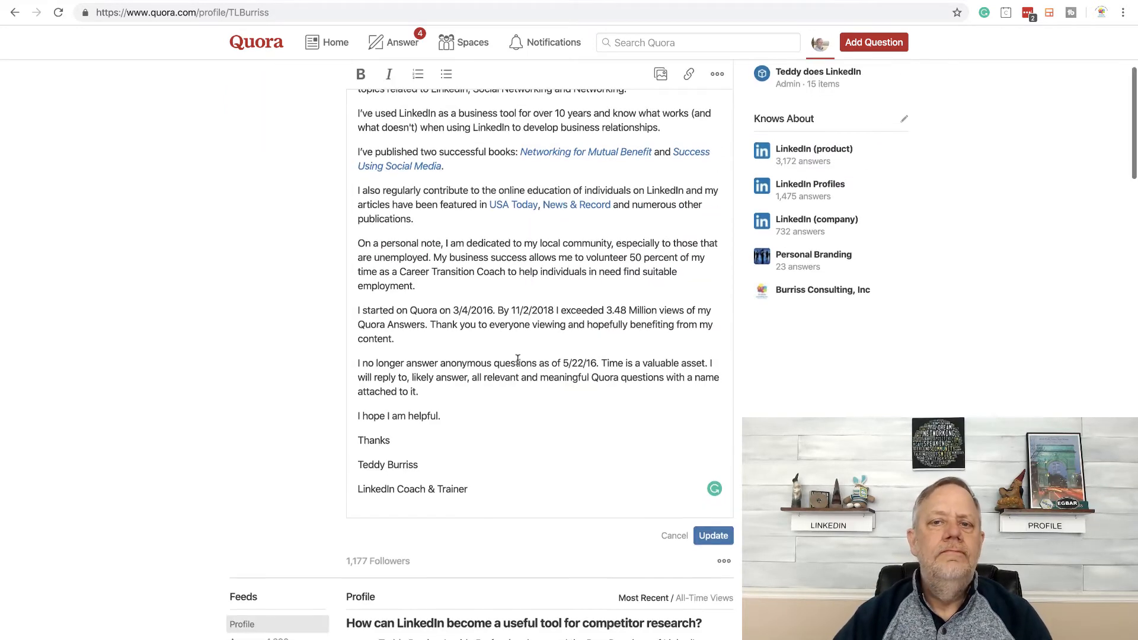
scroll("down", 3)
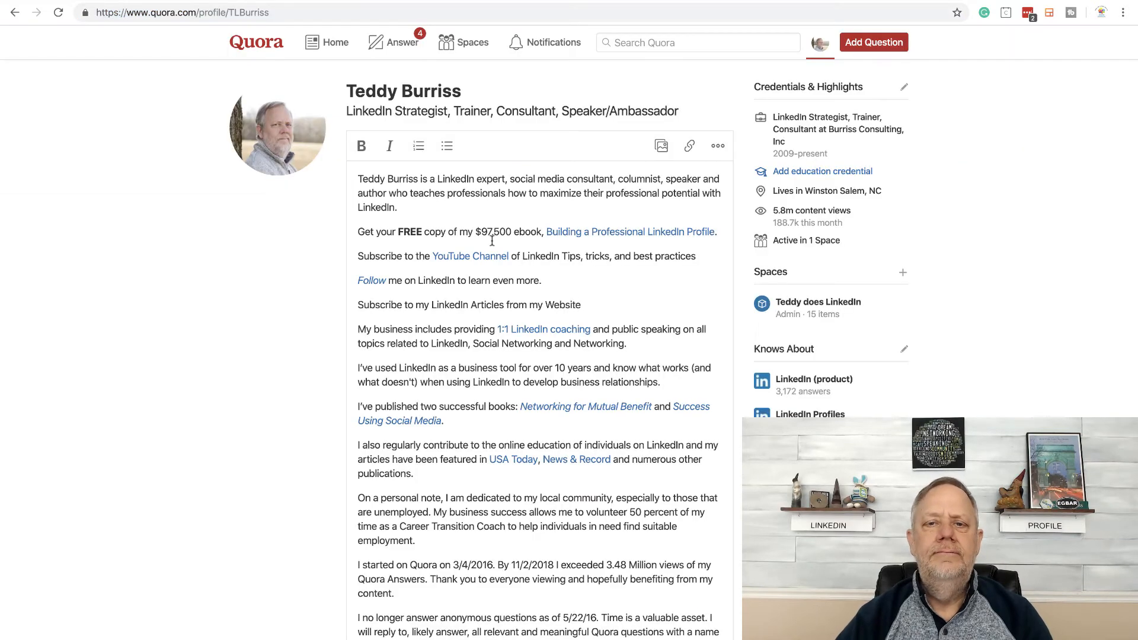
mouse_move(433, 304)
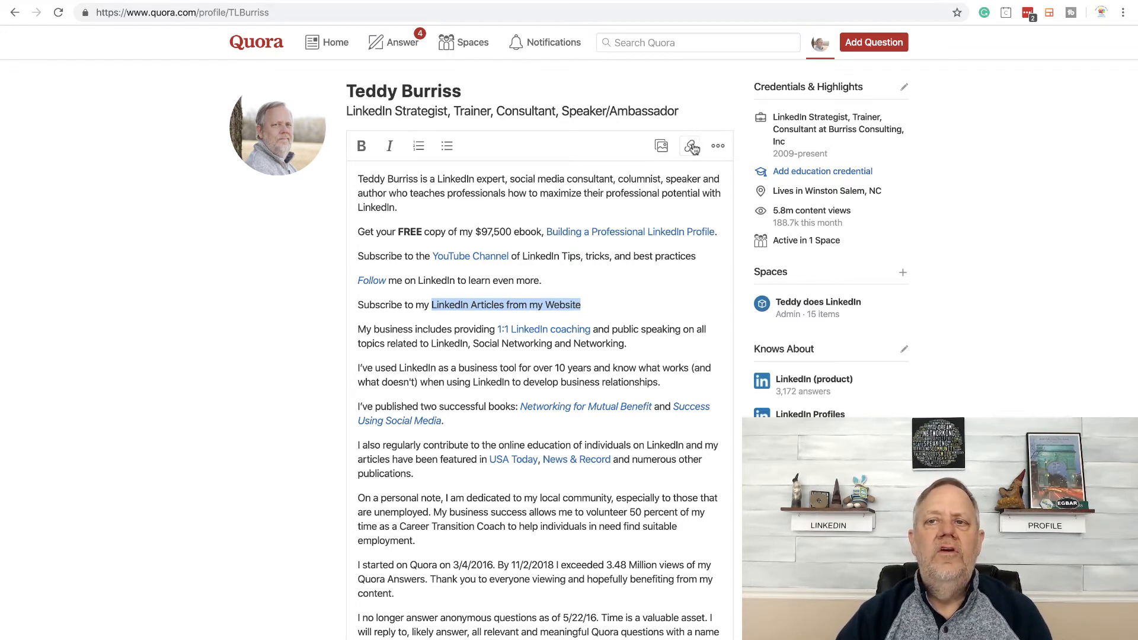
left_click(691, 146)
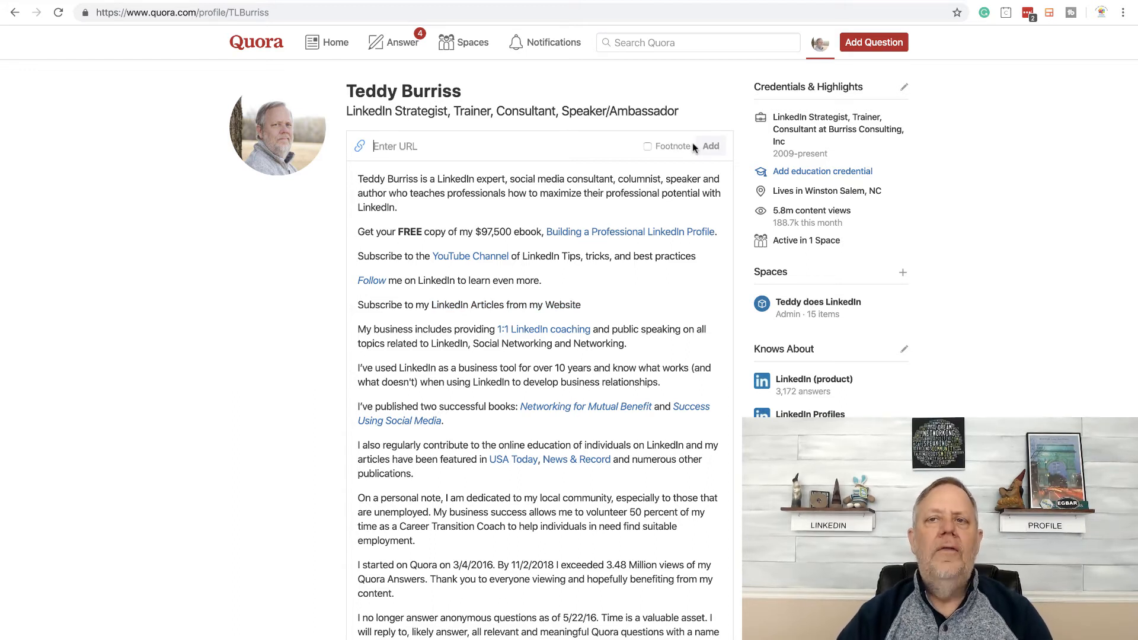
type("https://www.burrissconsulting.com/subscribe/")
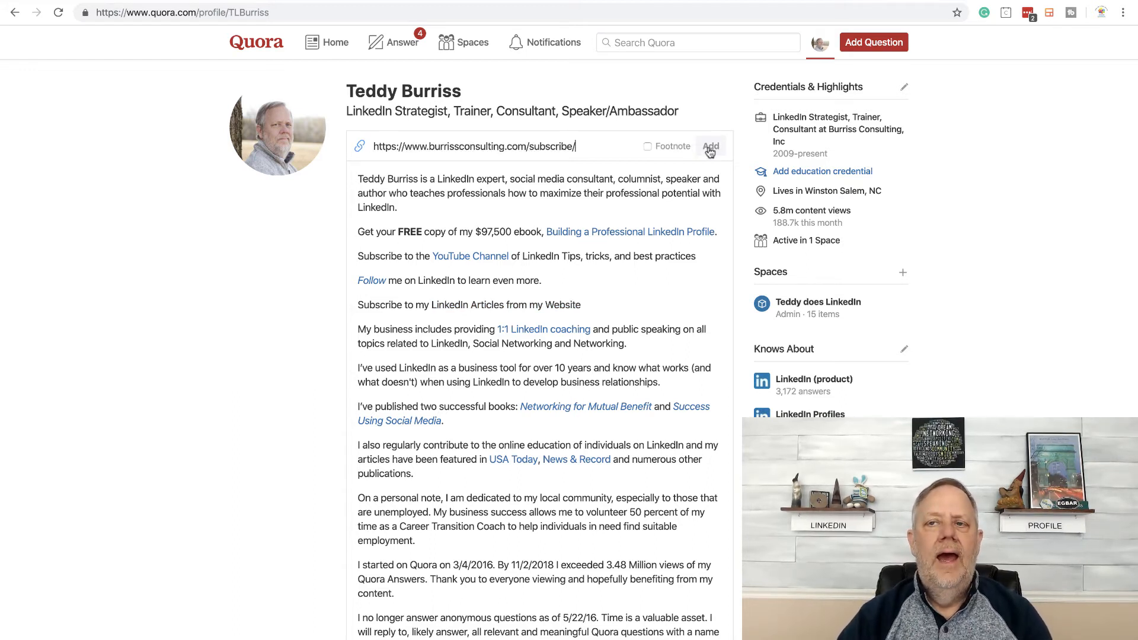
left_click(710, 145)
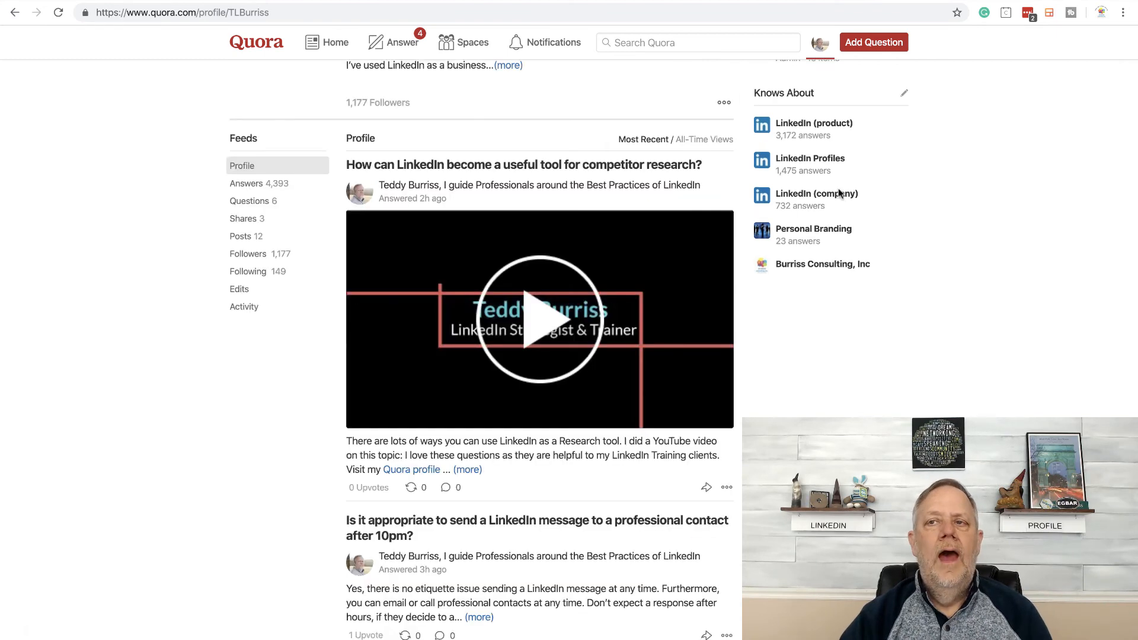
Step: Check the new bio link points to burrissconsulting.com, then return to the answer requests list
left_click(820, 41)
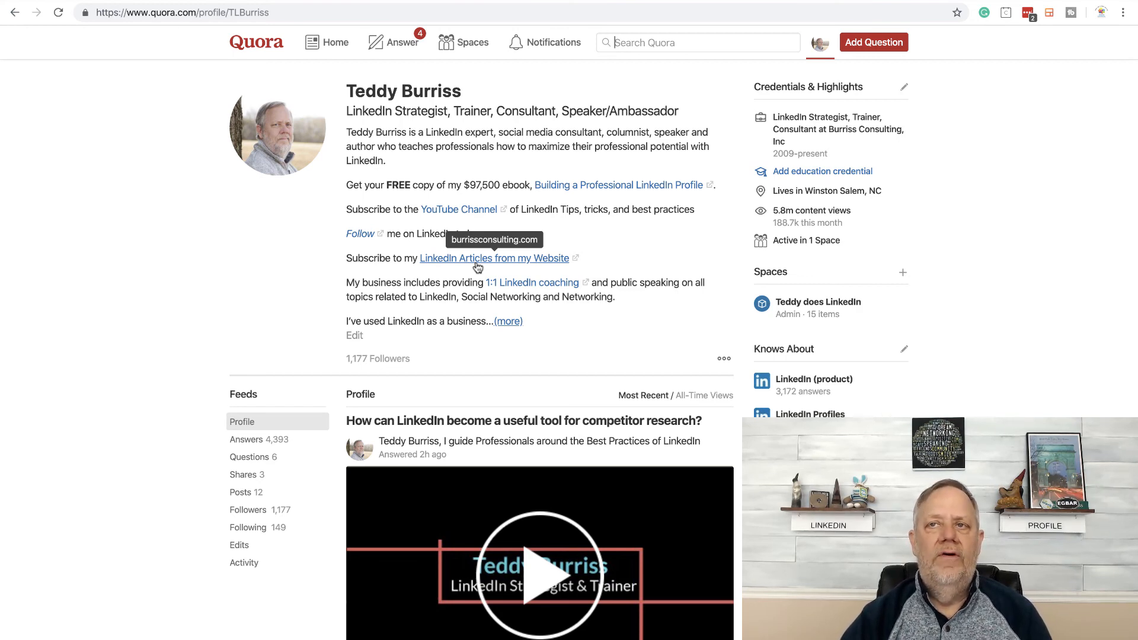
left_click(392, 43)
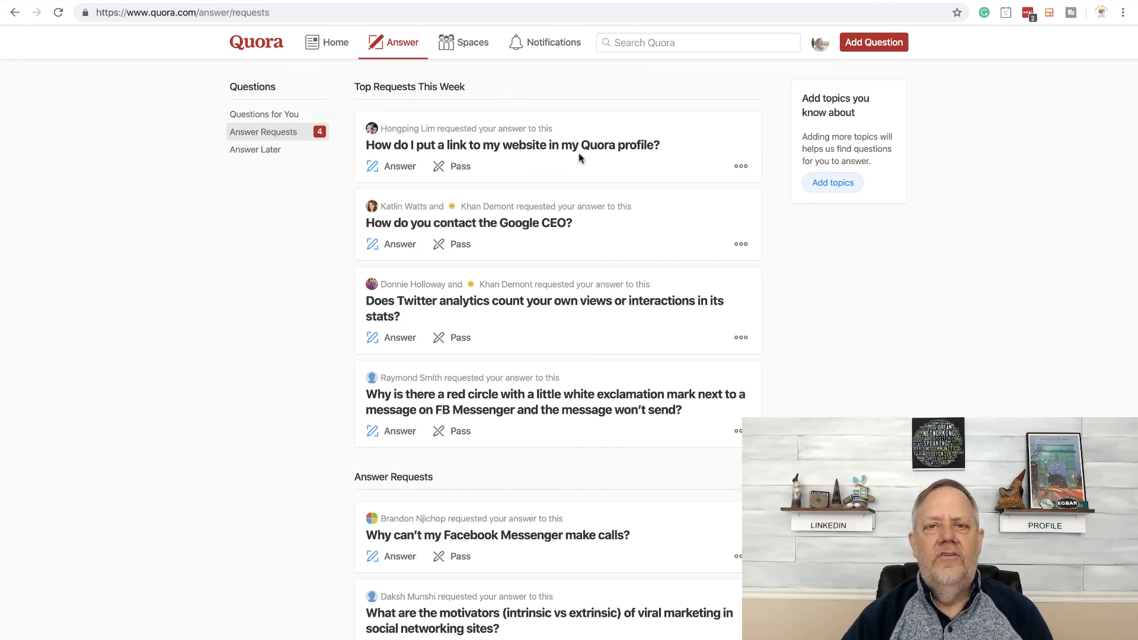